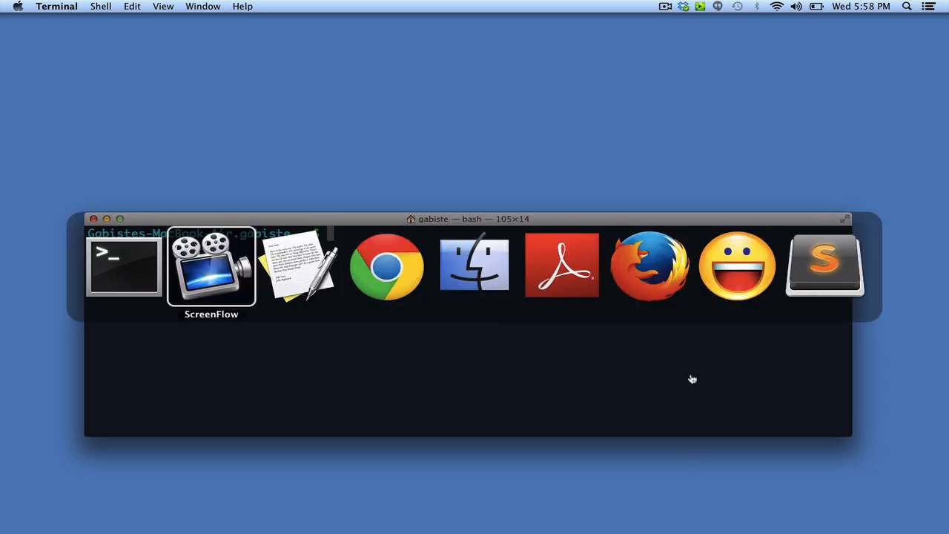
Switch to Google Chrome showing the curl 7.38.0 downloads page
click(387, 264)
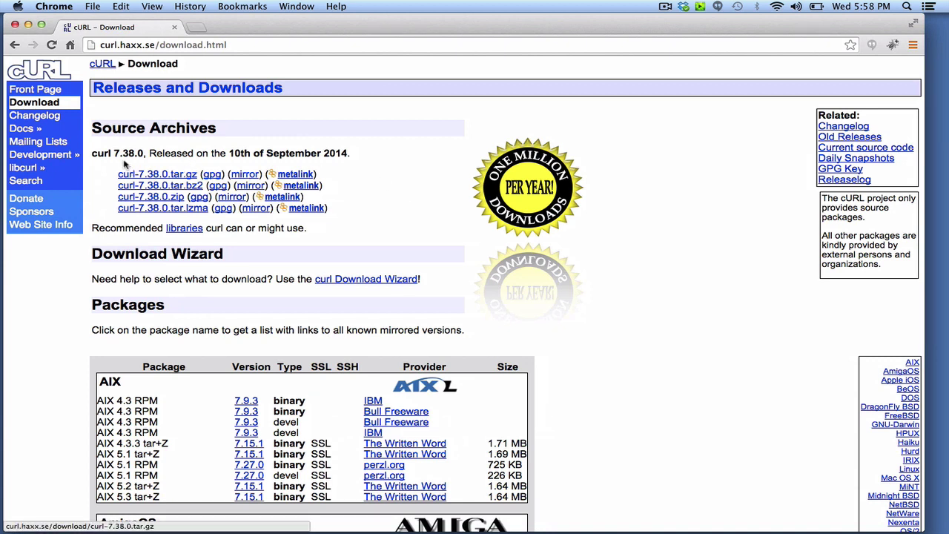
Highlight and clear the curl version 7.38.0, then bring up the install-command notes
double_click(129, 154)
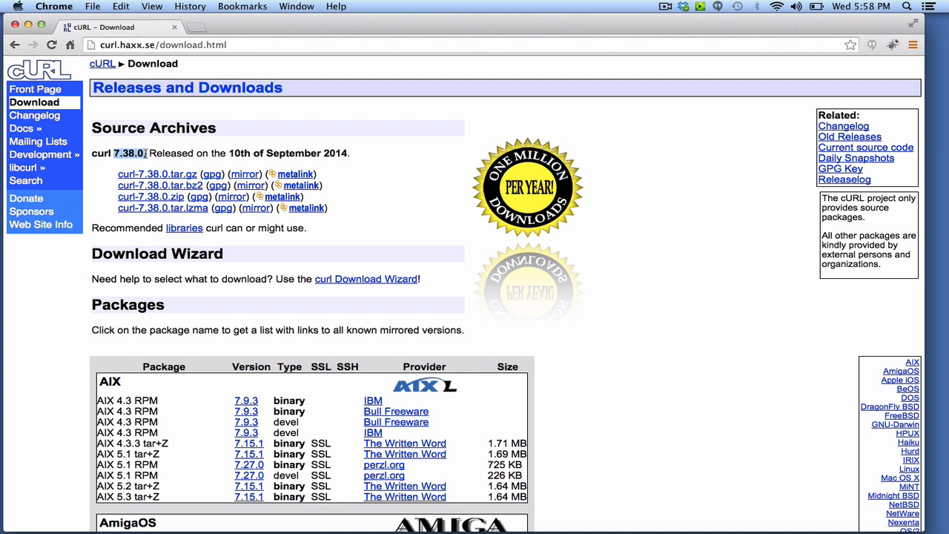
click(130, 152)
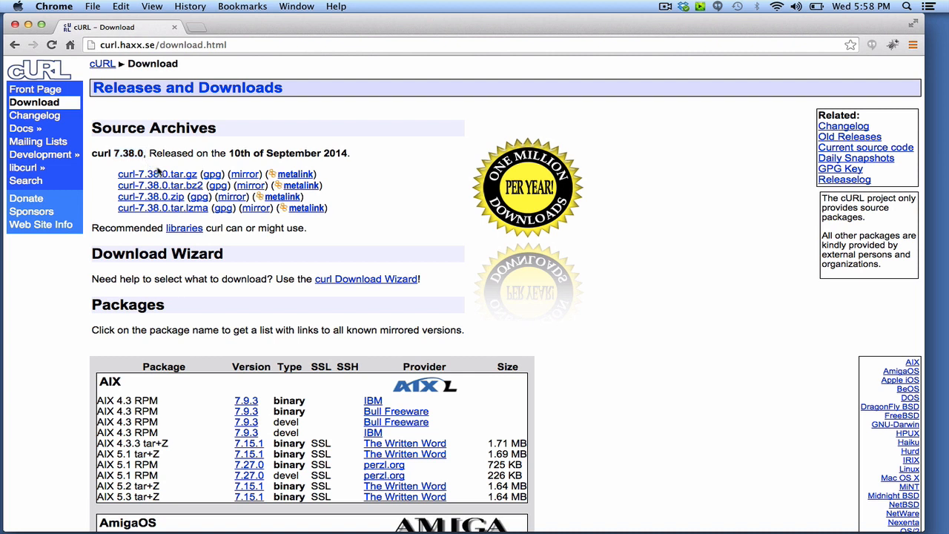
mouse_move(156, 173)
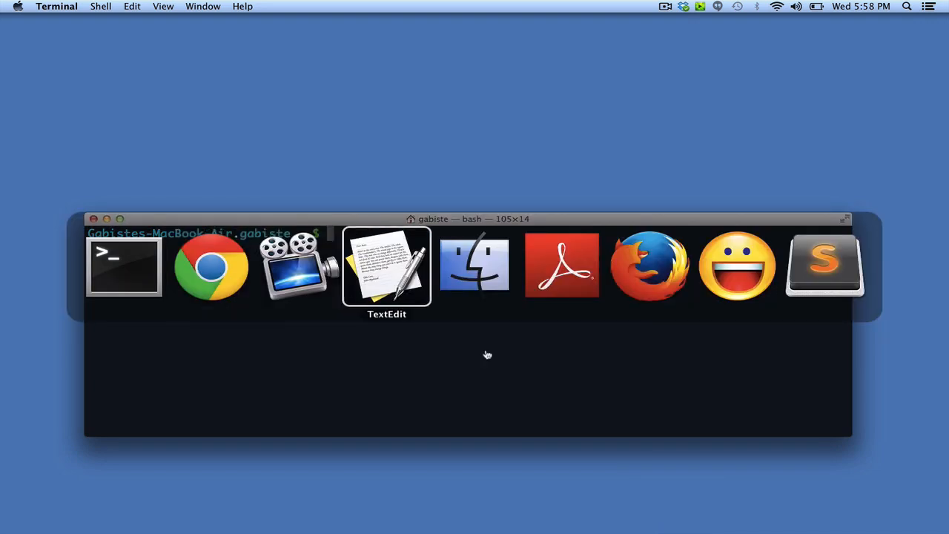
click(387, 266)
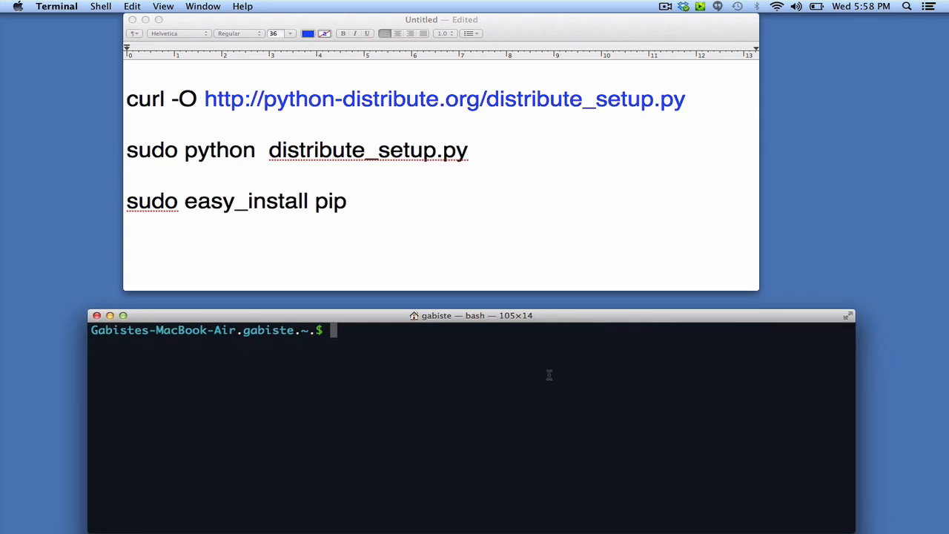
text(curl -O http://python-distribute.org/distribute_setup.py)
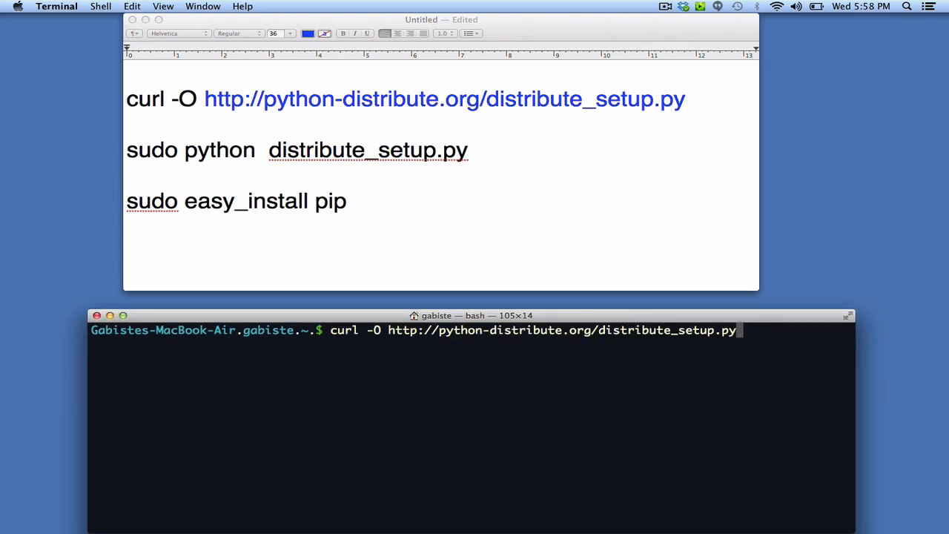
key(Return)
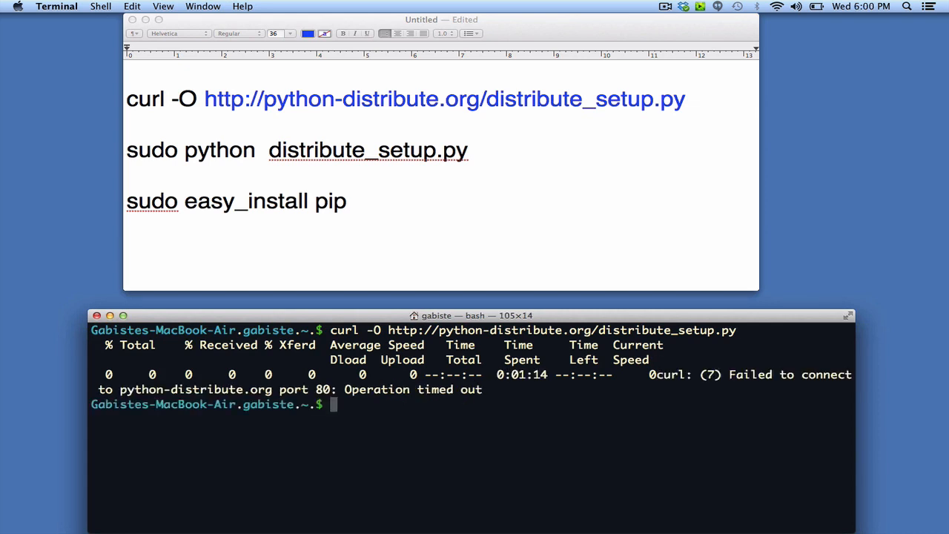
mouse_move(505, 402)
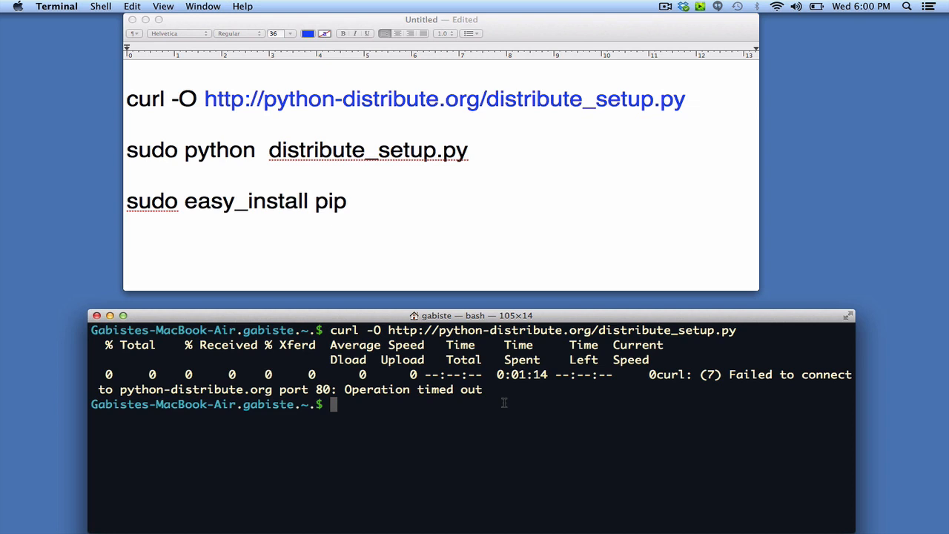
Enter 'sudo python distribute_setup.py' to install distribute 0.6.49
text(sudo p)
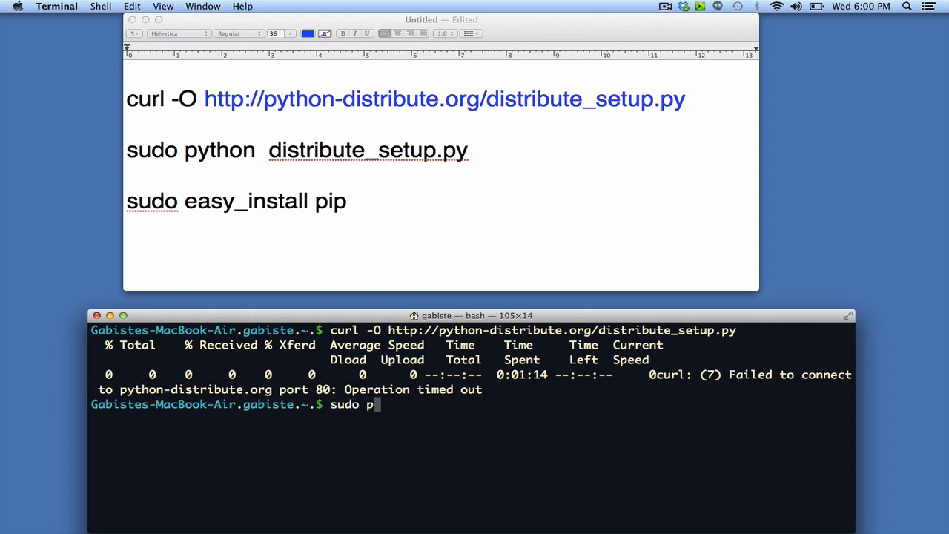
text(ython dist)
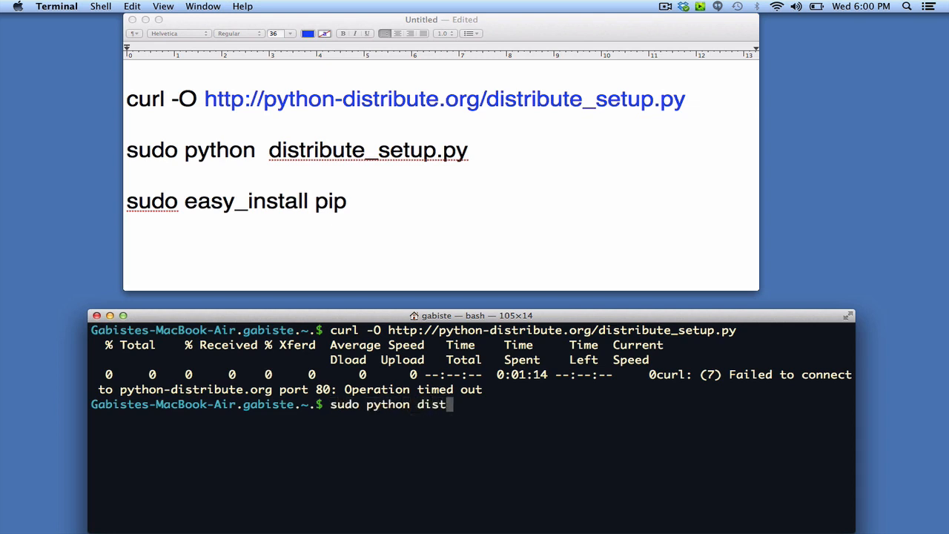
text(ribute_s)
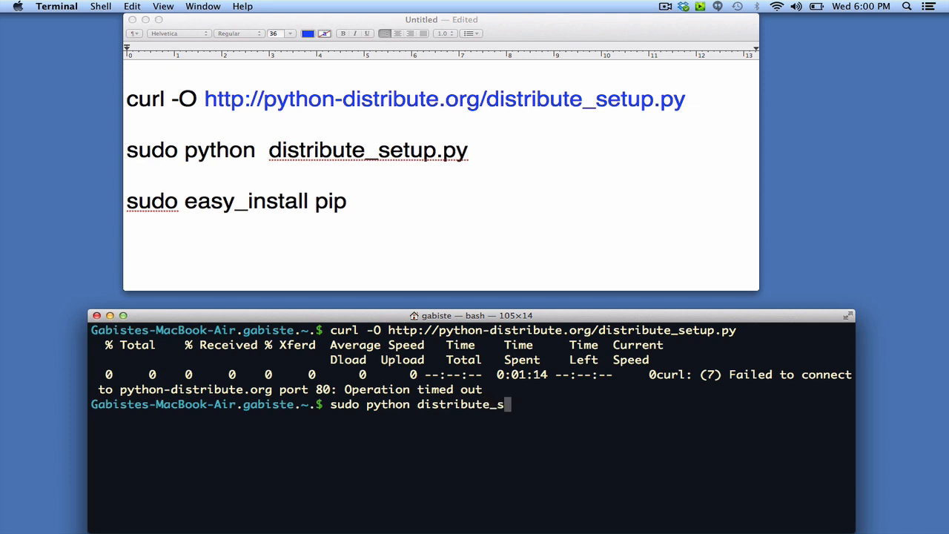
text(etup.py)
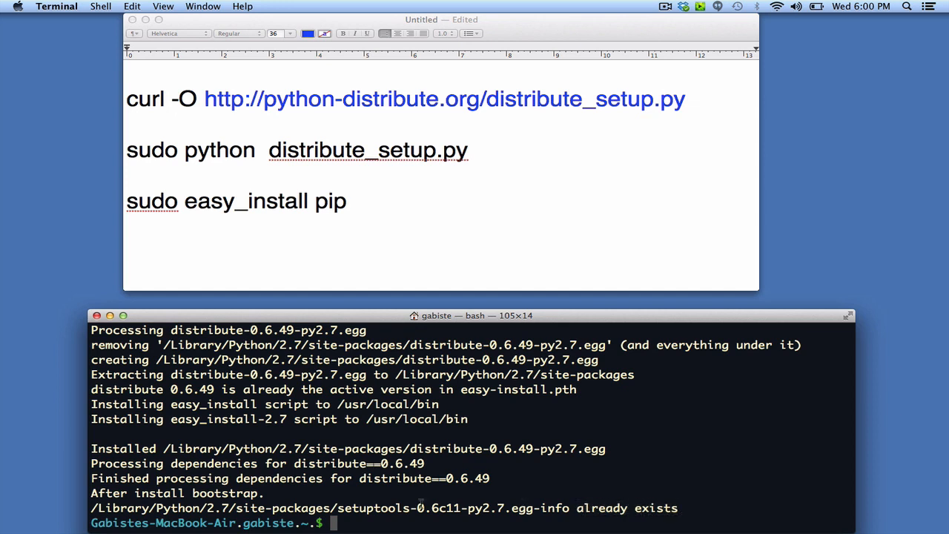
Type the beginning of 'sudo easy_install pip' at the prompt
text(sudo)
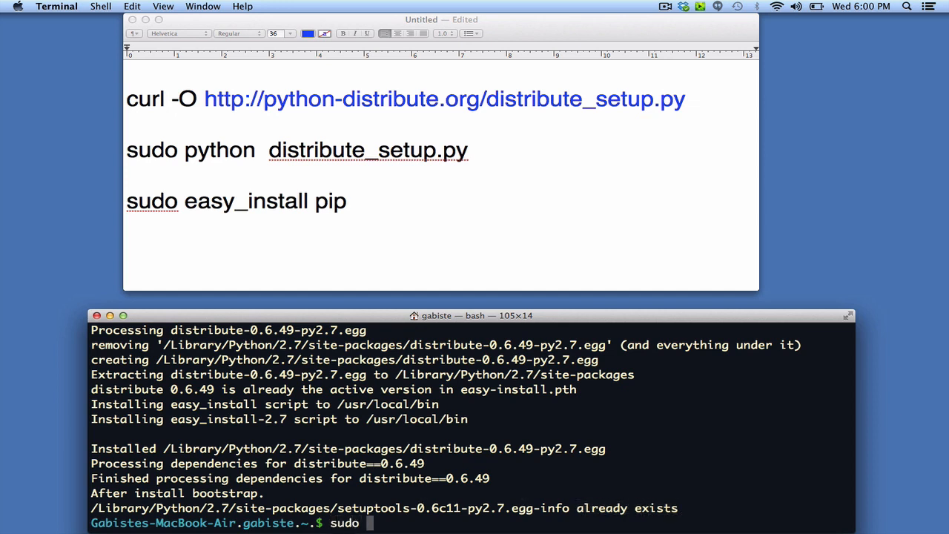
text(easy_)
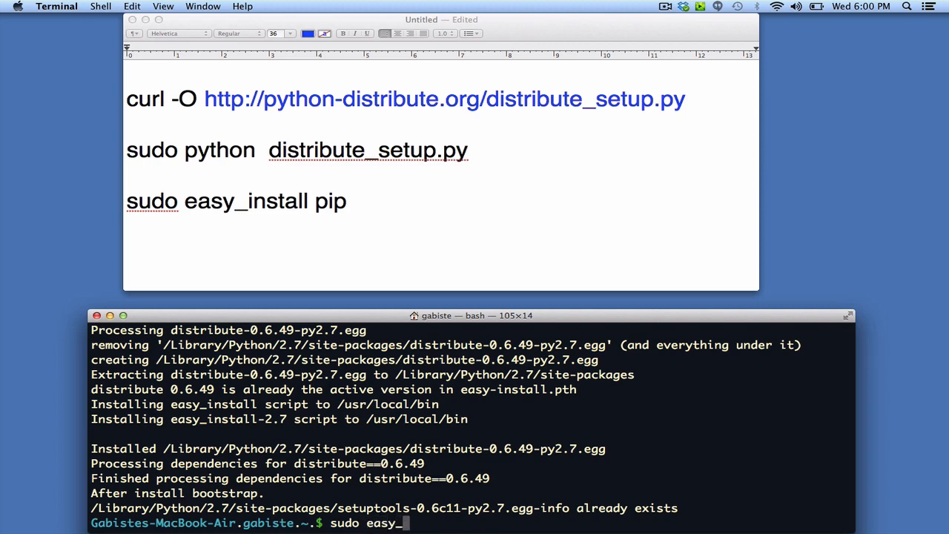